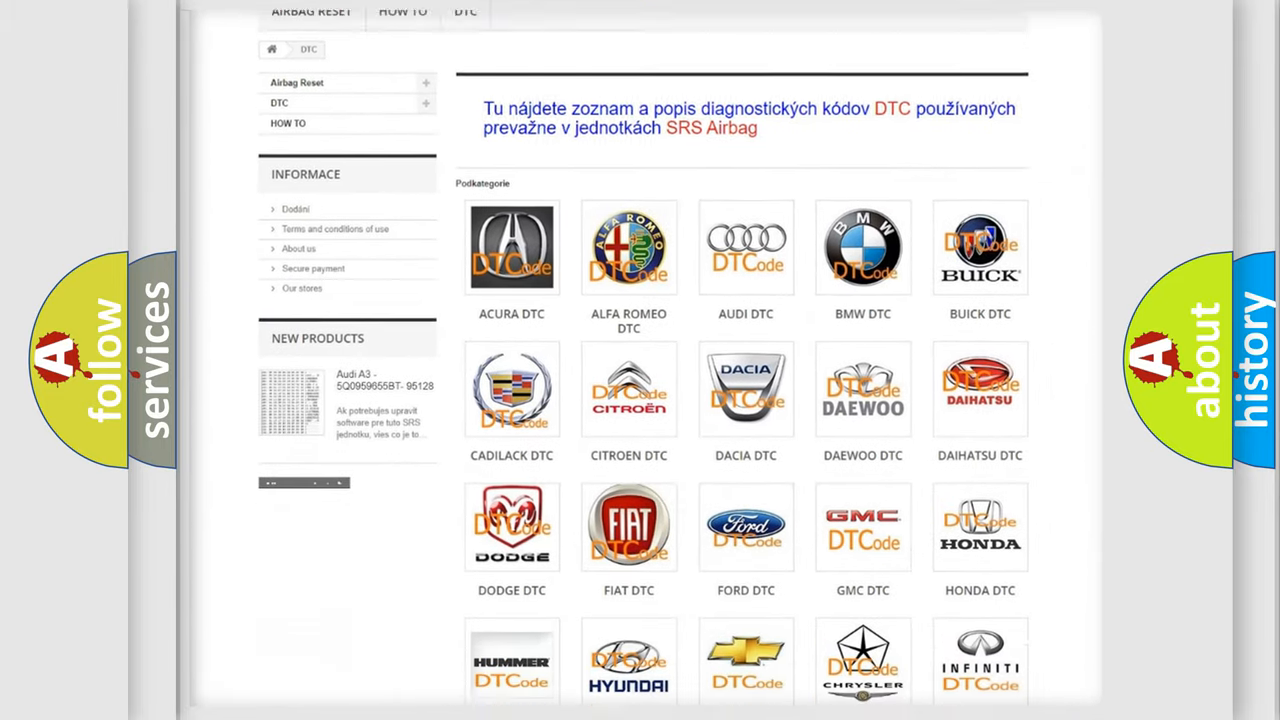
pyautogui.scroll(-3)
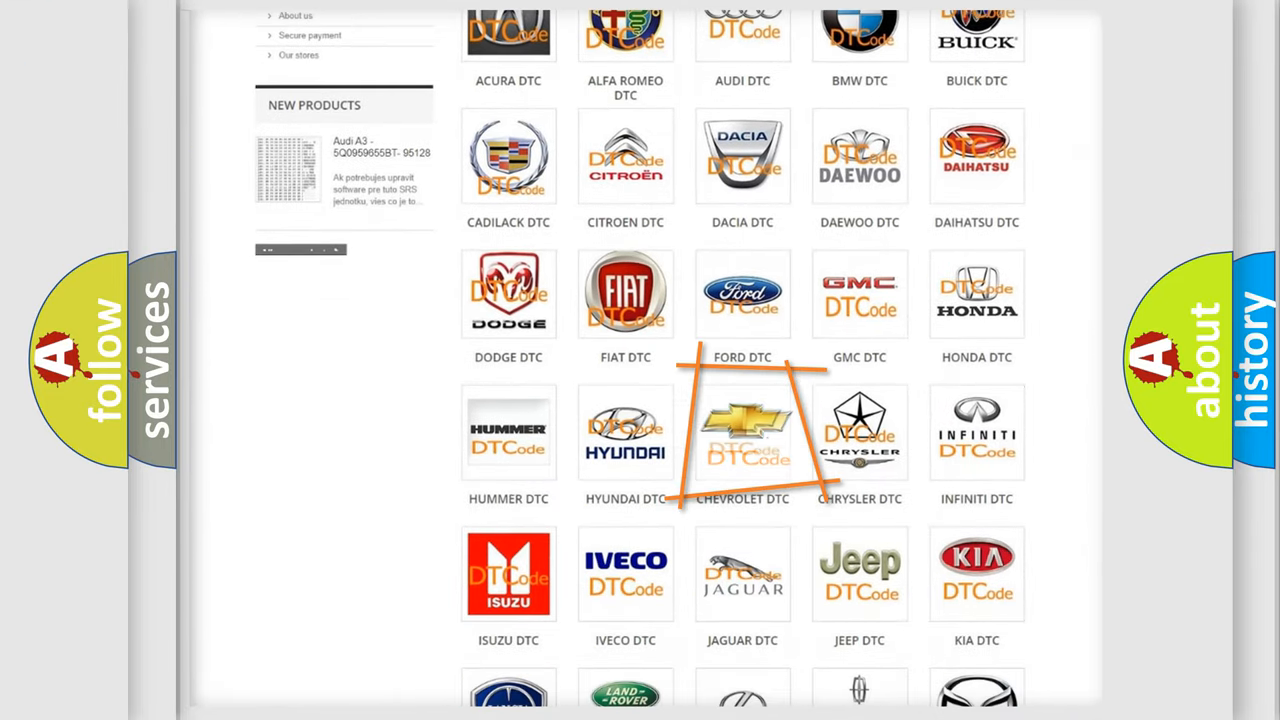